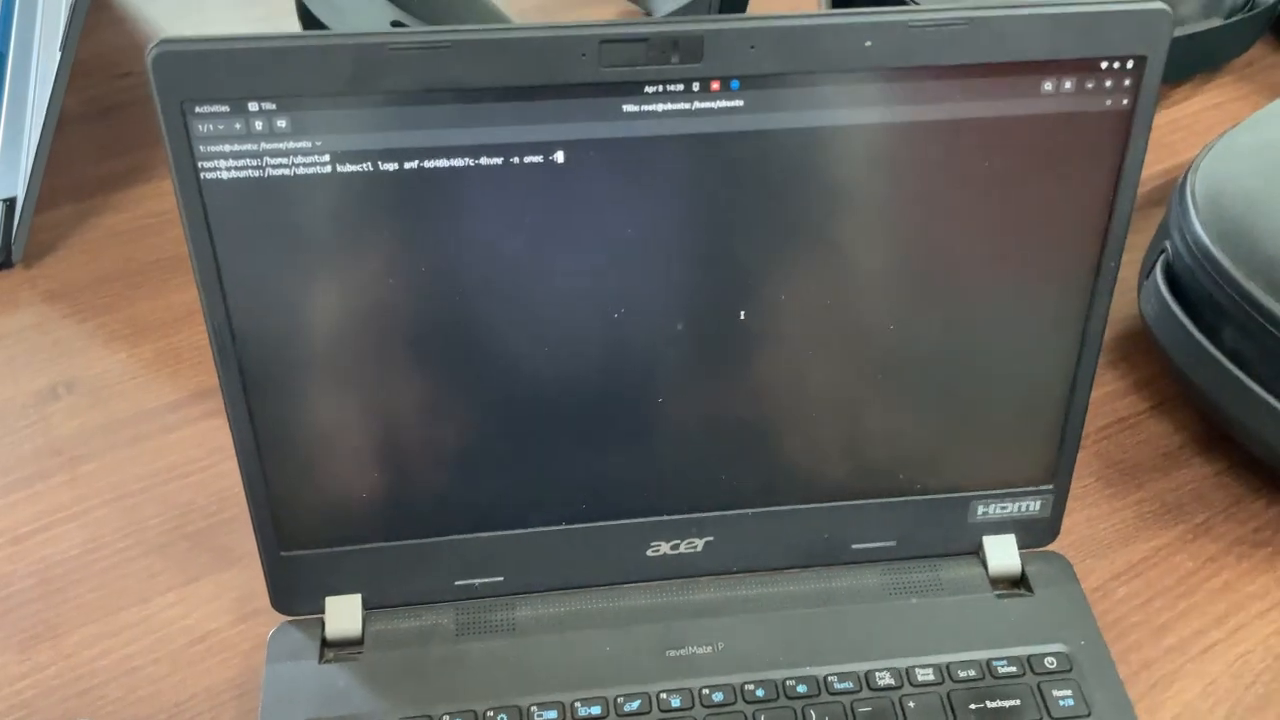
Step: Run the kubectl logs command to follow the AMF pod's logs in its namespace
key("Return")
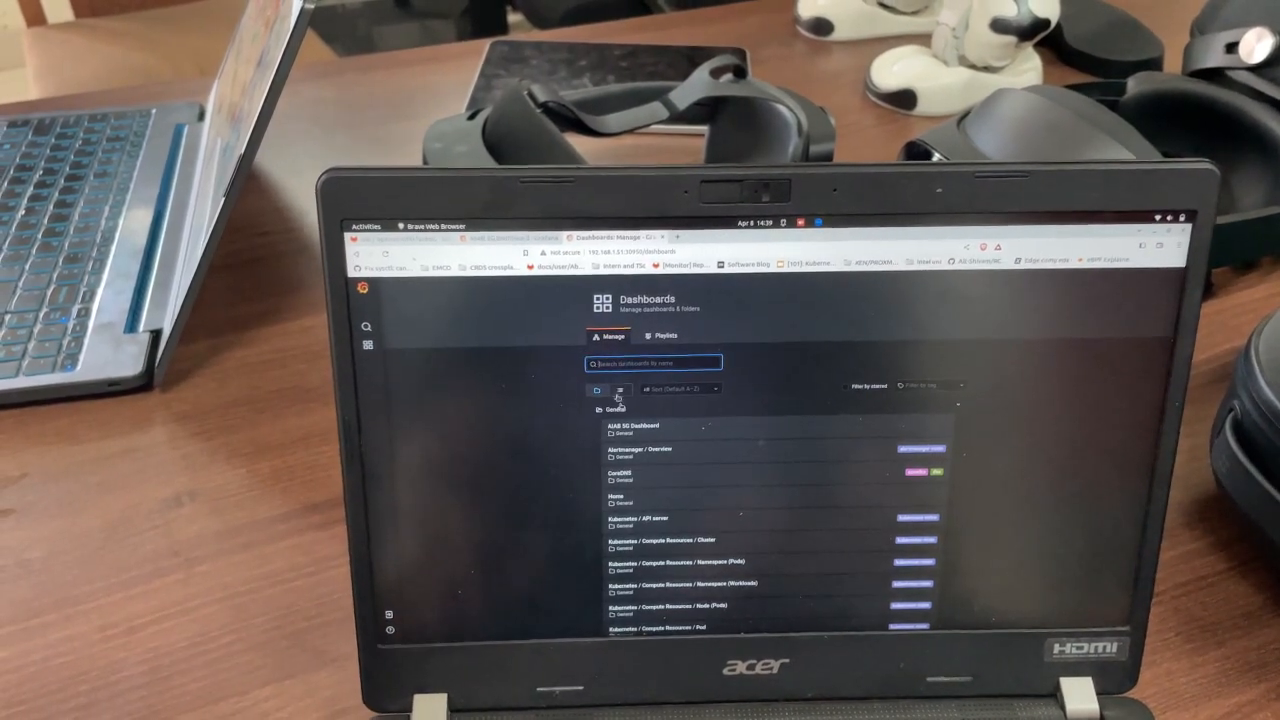
Step: Show the Grafana dashboard list with the Kubernetes compute resource dashboards
left_click(640, 428)
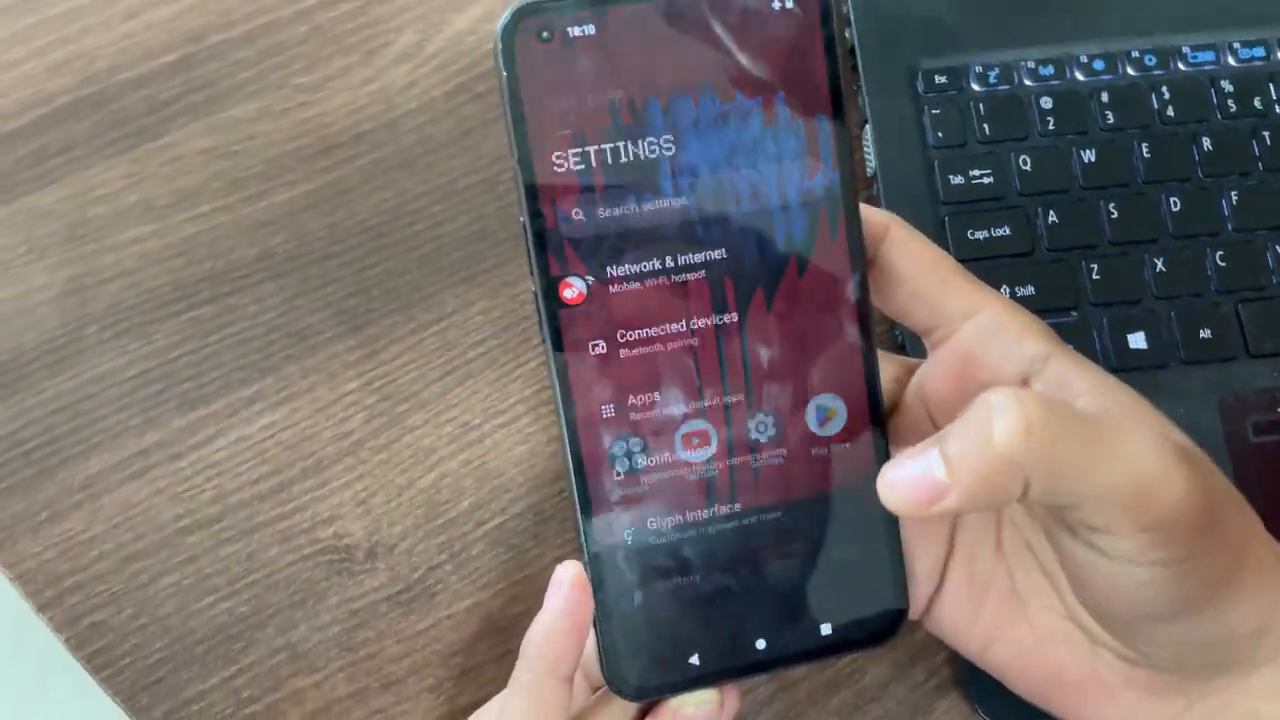
Step: Go to the Network & internet page in Android Settings, with aeroplane mode on
left_click(664, 270)
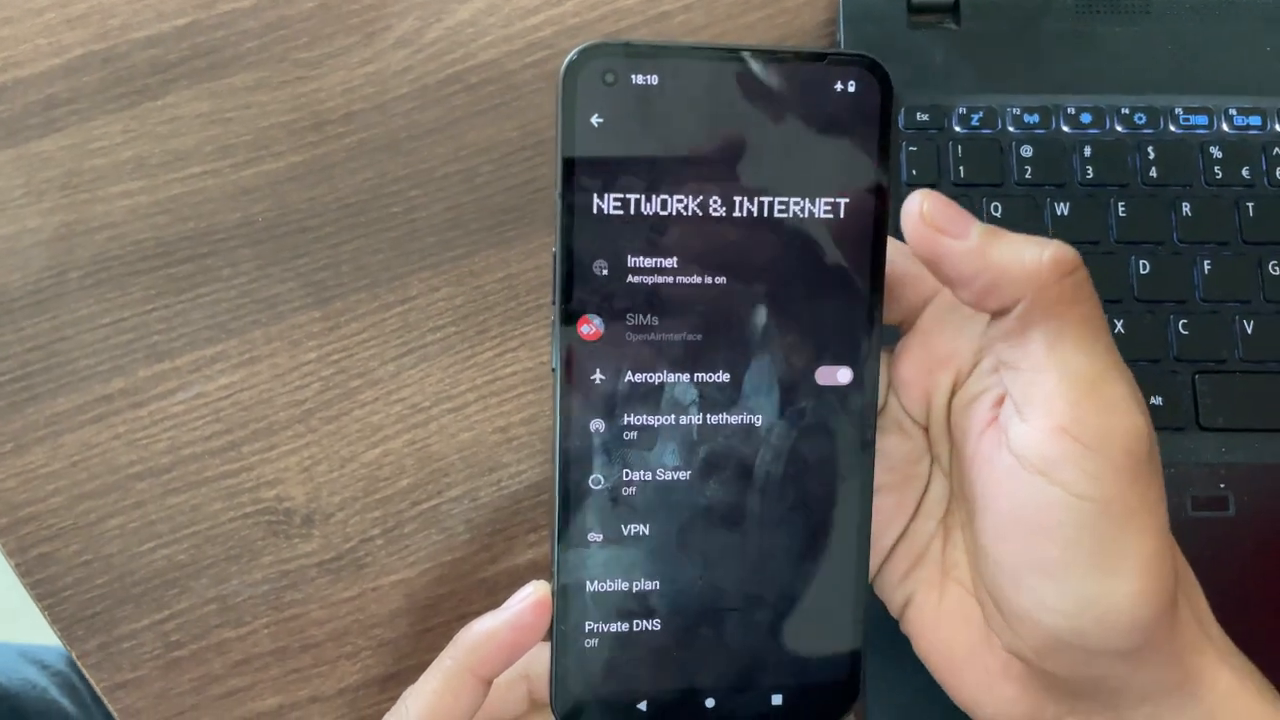